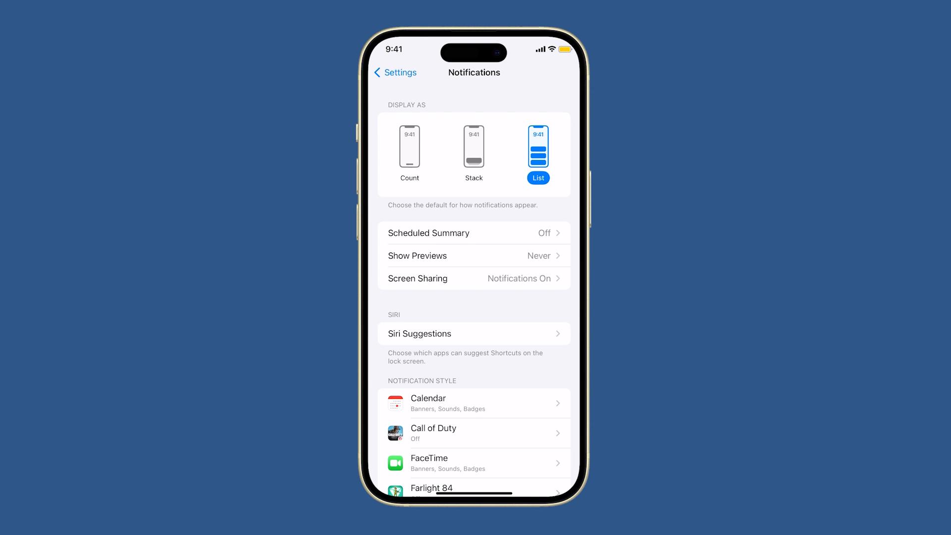
# Step: View FaceTime's notification settings page, then leave Settings for the Home Screen
pyautogui.click(475, 462)
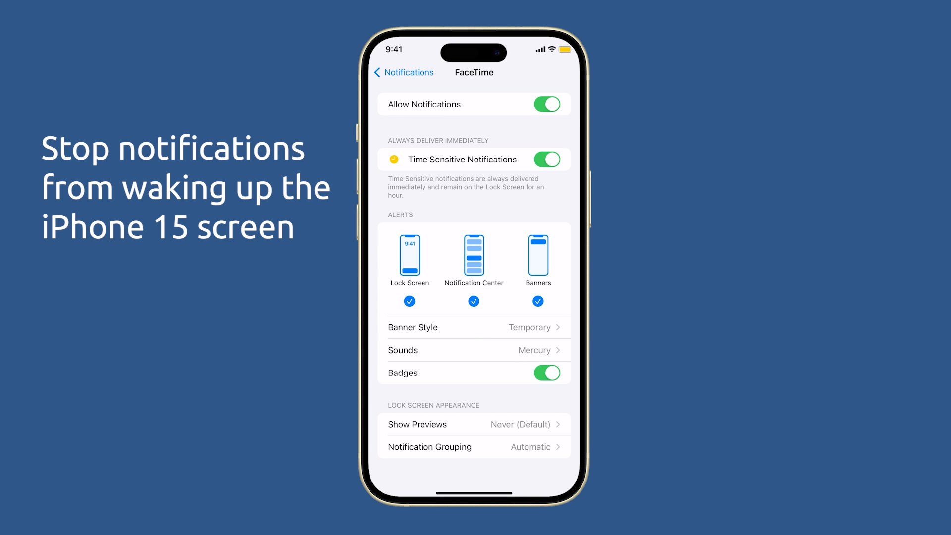
pyautogui.click(403, 72)
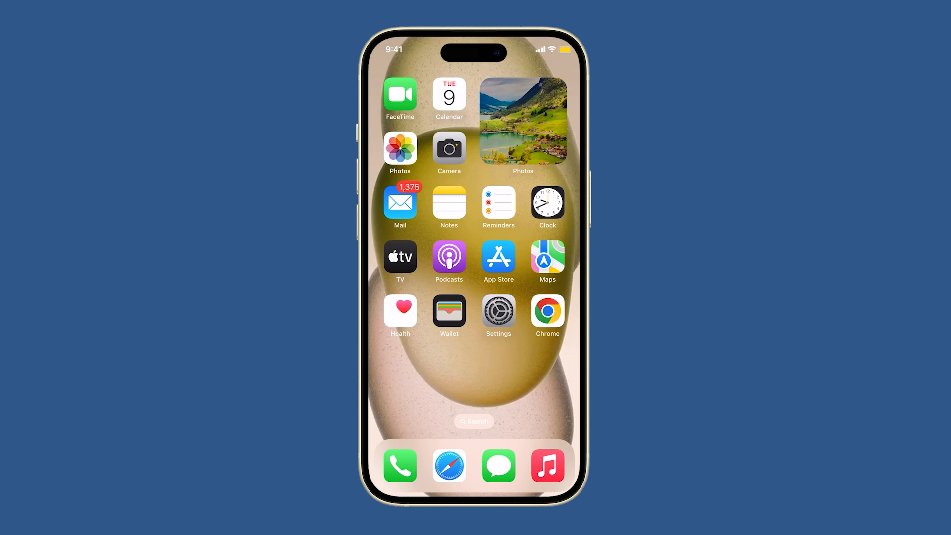
# Step: Launch Settings and navigate through Notifications to the FaceTime page
pyautogui.click(499, 315)
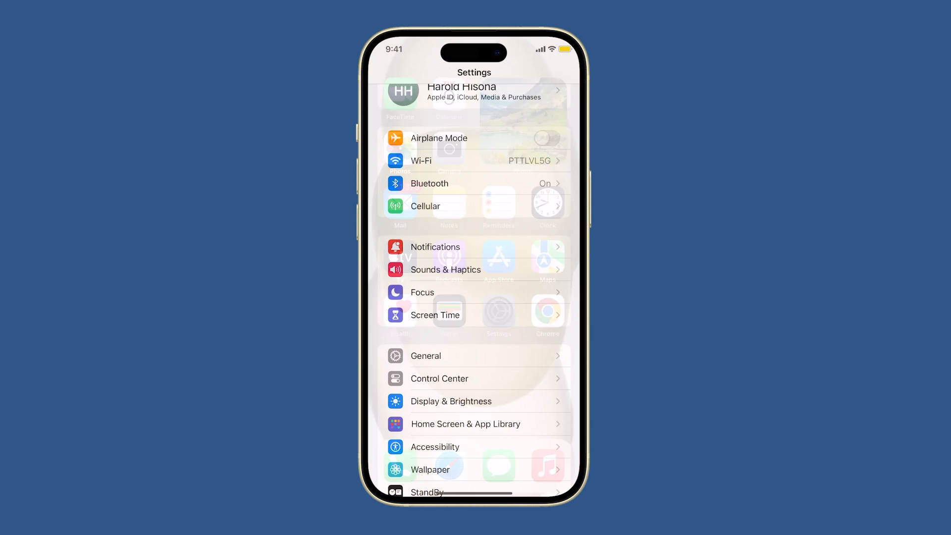
pyautogui.click(435, 247)
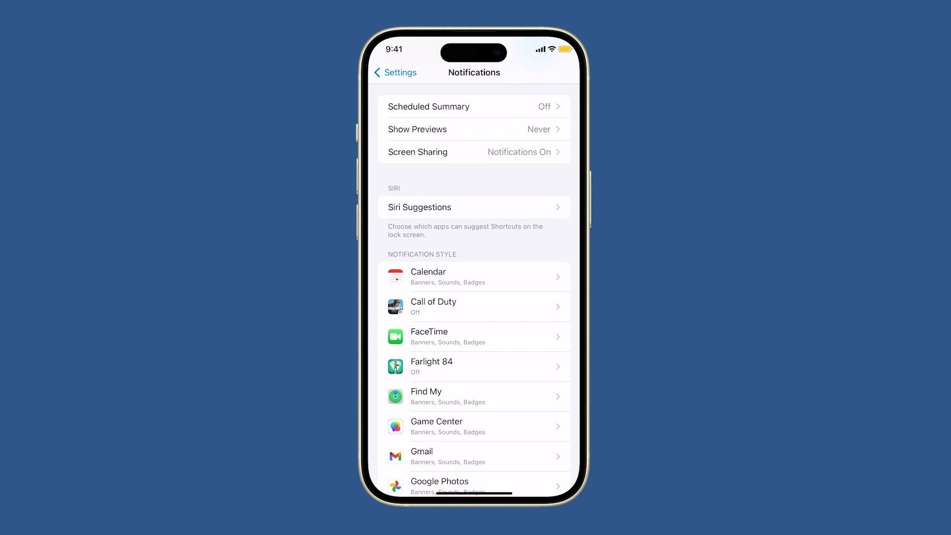
pyautogui.click(474, 336)
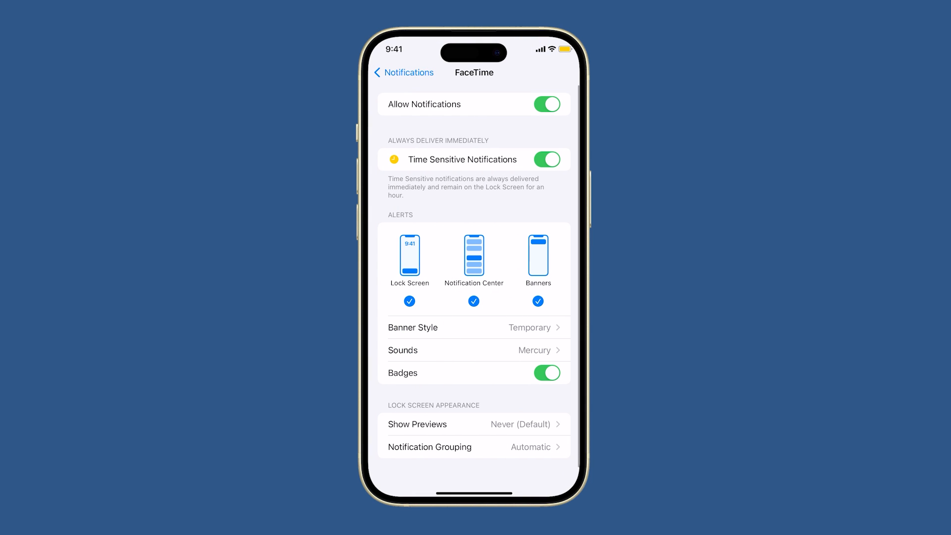
# Step: Uncheck Lock Screen under FaceTime's Alerts and go back to the Notifications list
pyautogui.click(469, 370)
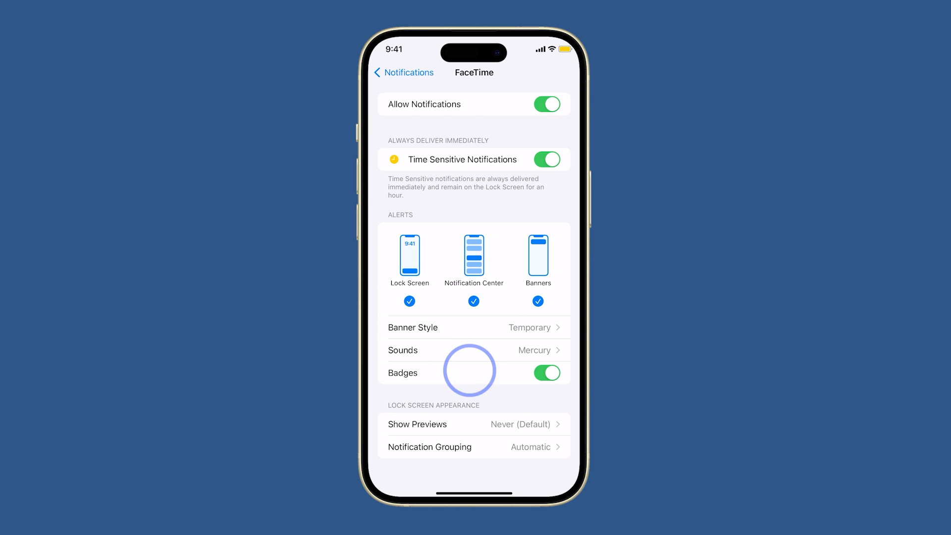
pyautogui.click(409, 301)
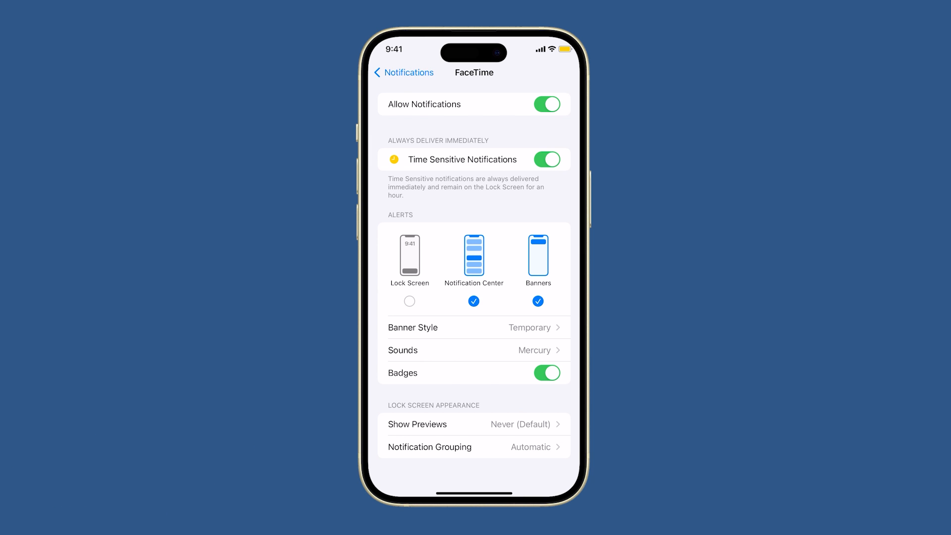
pyautogui.click(404, 73)
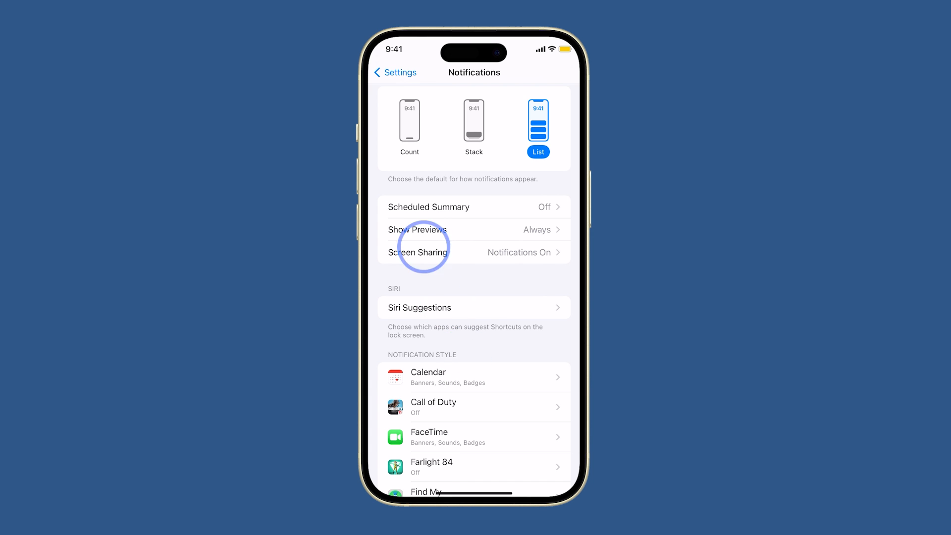
# Step: Set Show Previews to Never for all apps
pyautogui.click(417, 228)
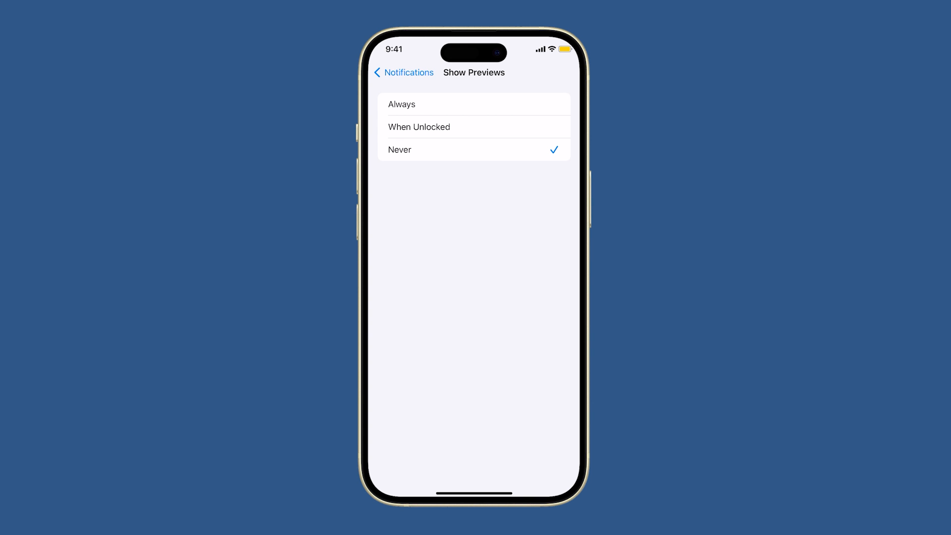
pyautogui.click(403, 72)
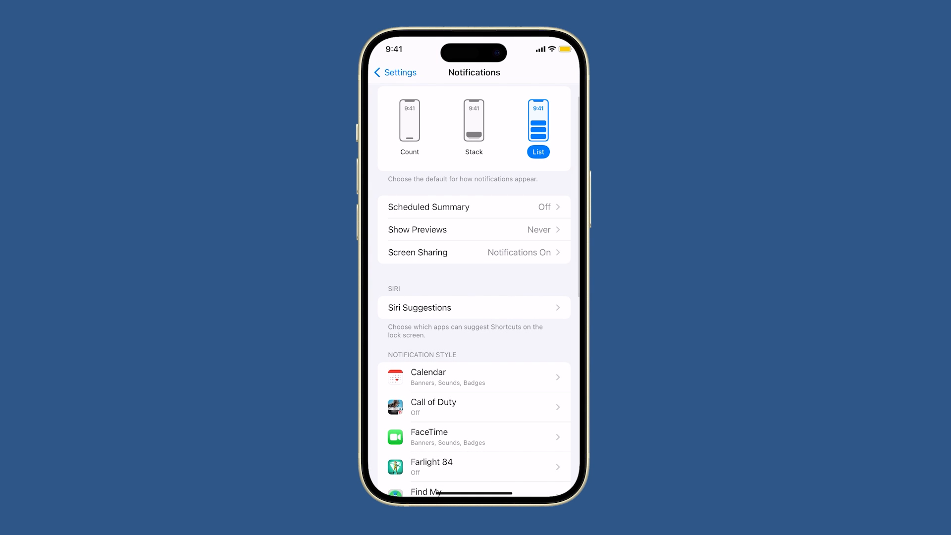
pyautogui.click(474, 437)
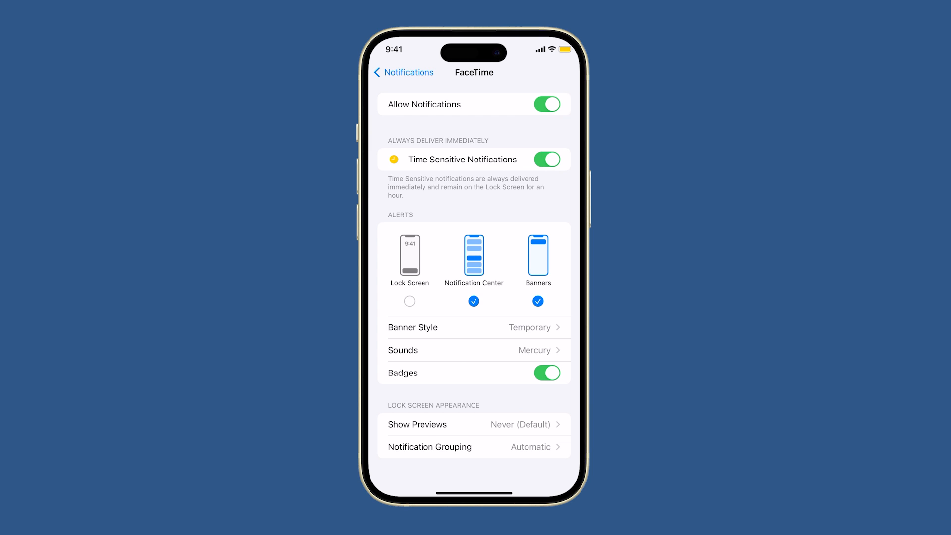
pyautogui.click(409, 301)
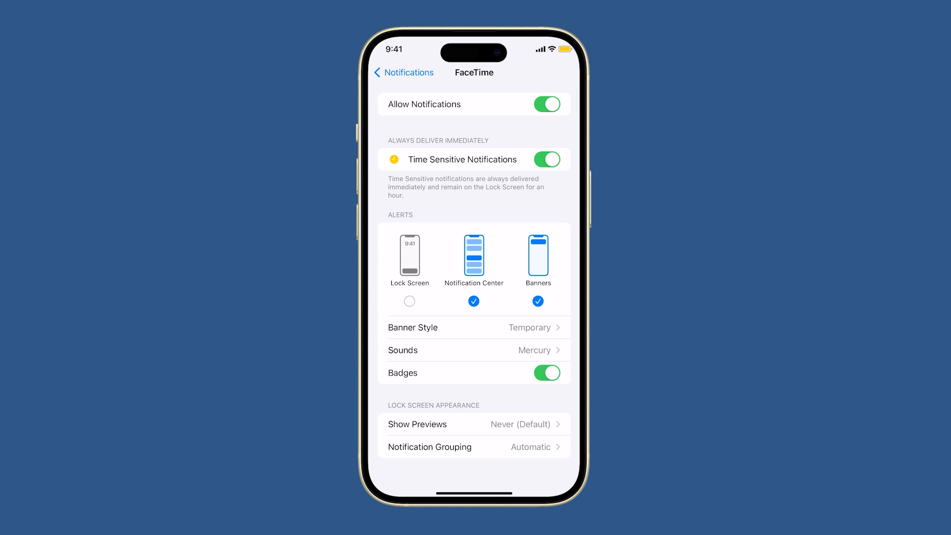
pyautogui.click(404, 72)
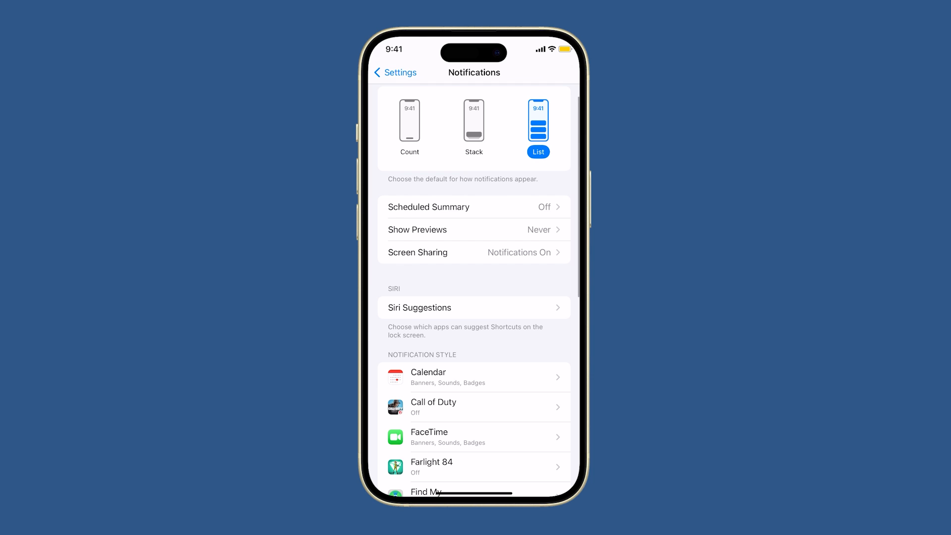
pyautogui.click(476, 229)
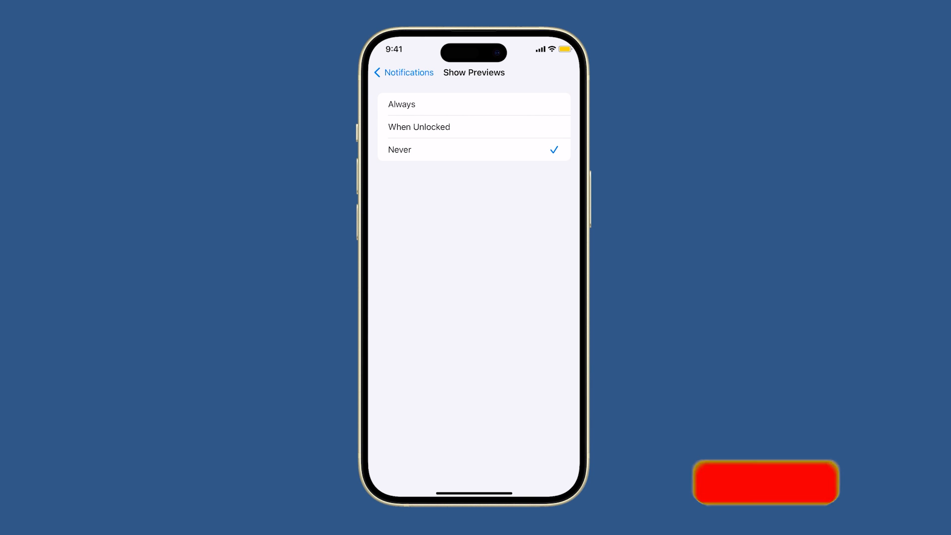
pyautogui.click(403, 72)
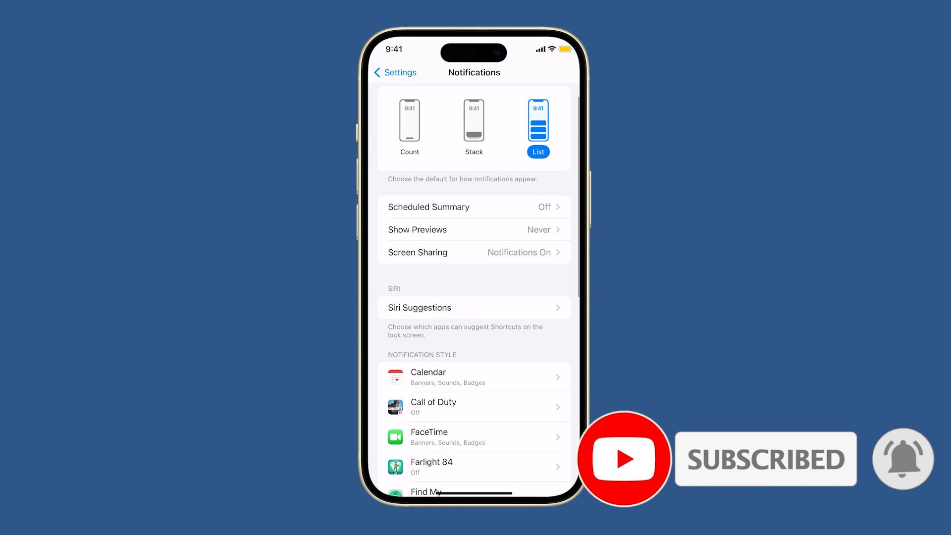